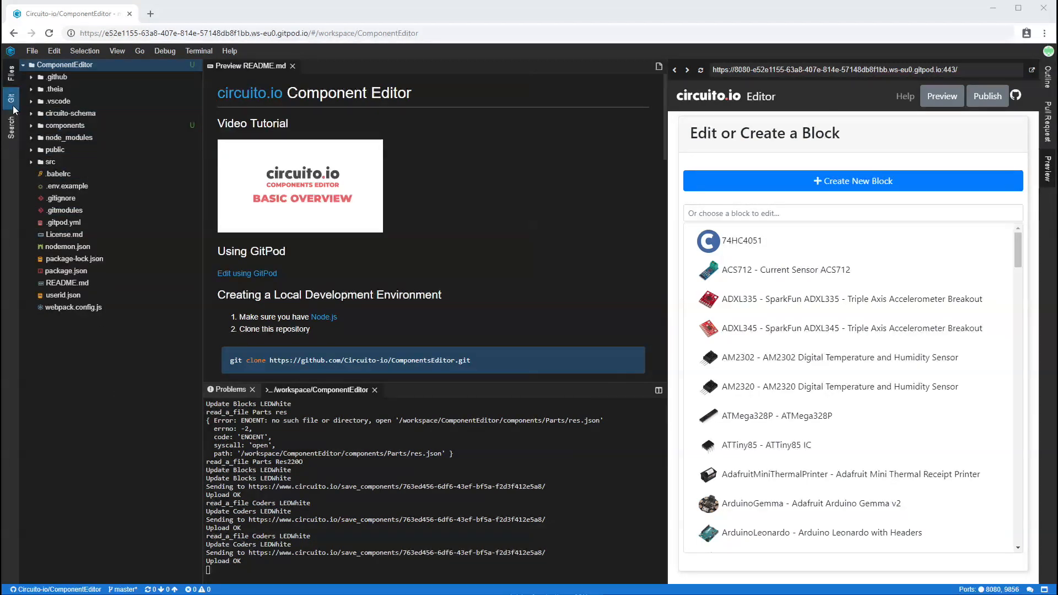
- Show pending LEDWhite changes, attempt the fork, and grant GitHub read-organizations access
{"action": "left_click", "coordinate": [12, 99]}
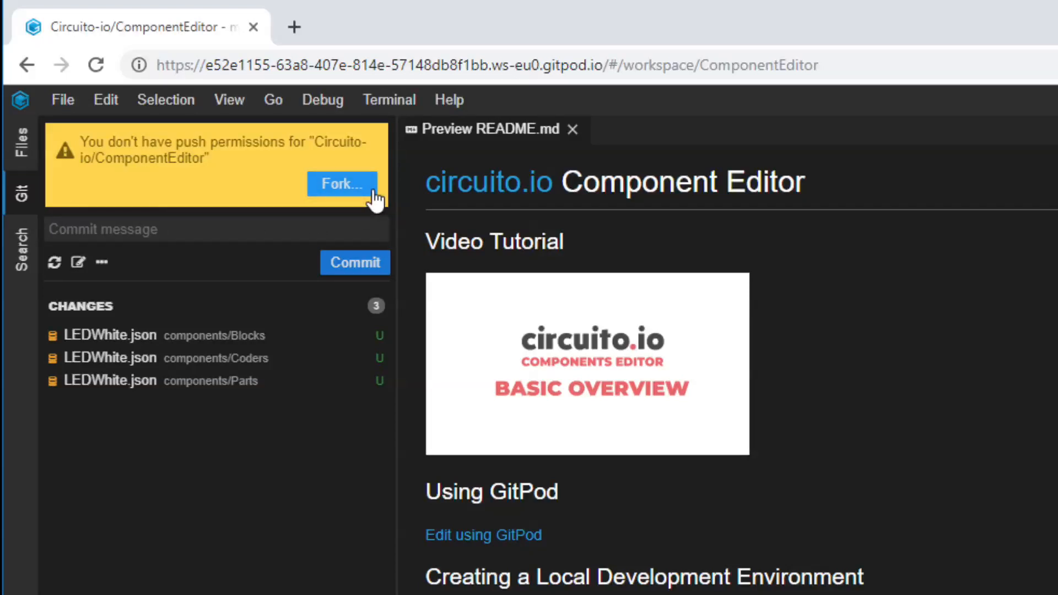
{"action": "left_click", "coordinate": [342, 184]}
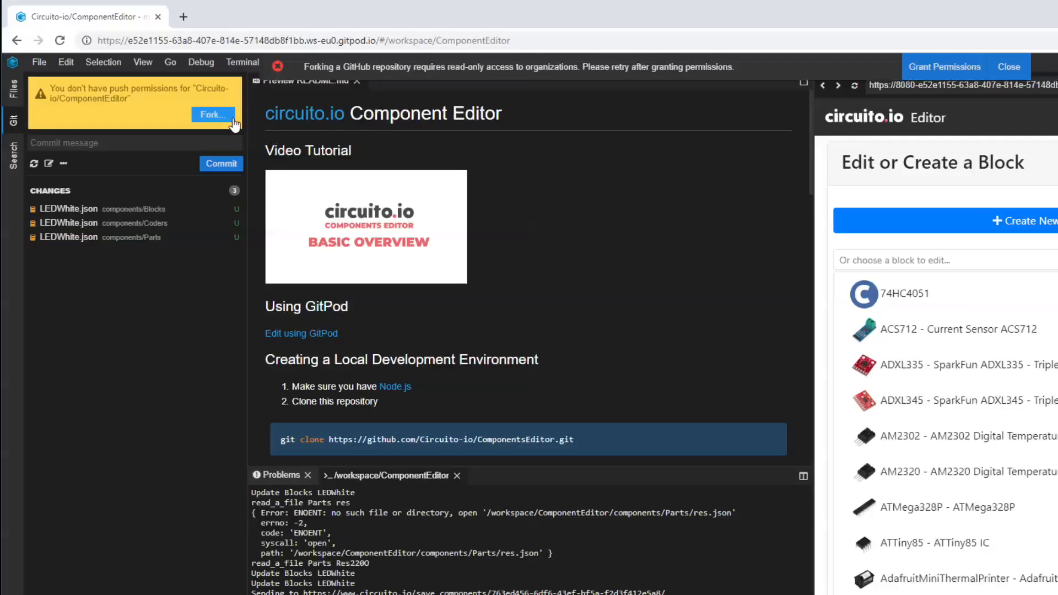
{"action": "left_click", "coordinate": [945, 66]}
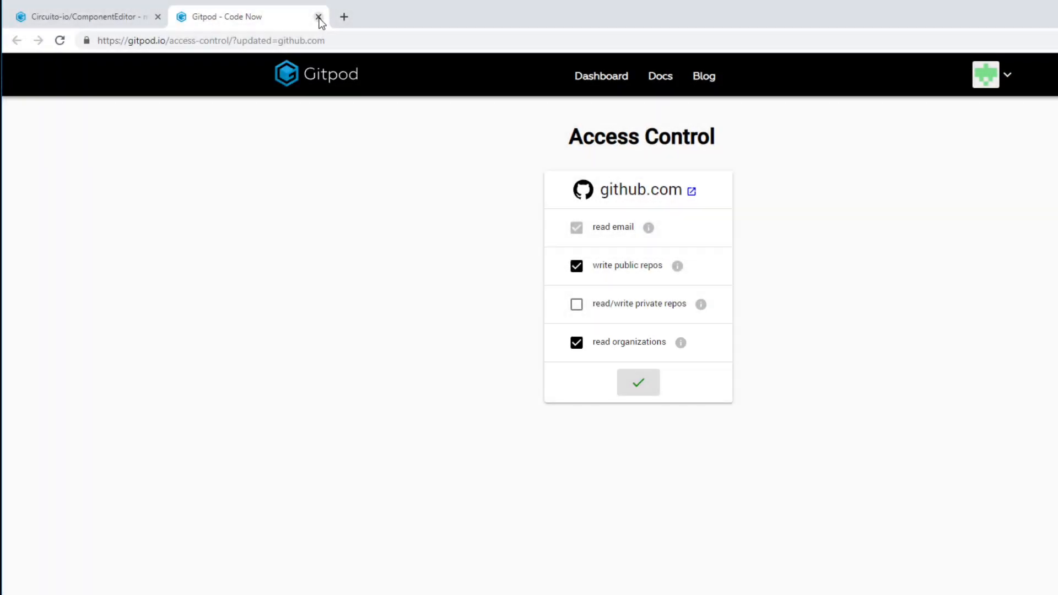
{"action": "left_click", "coordinate": [318, 16]}
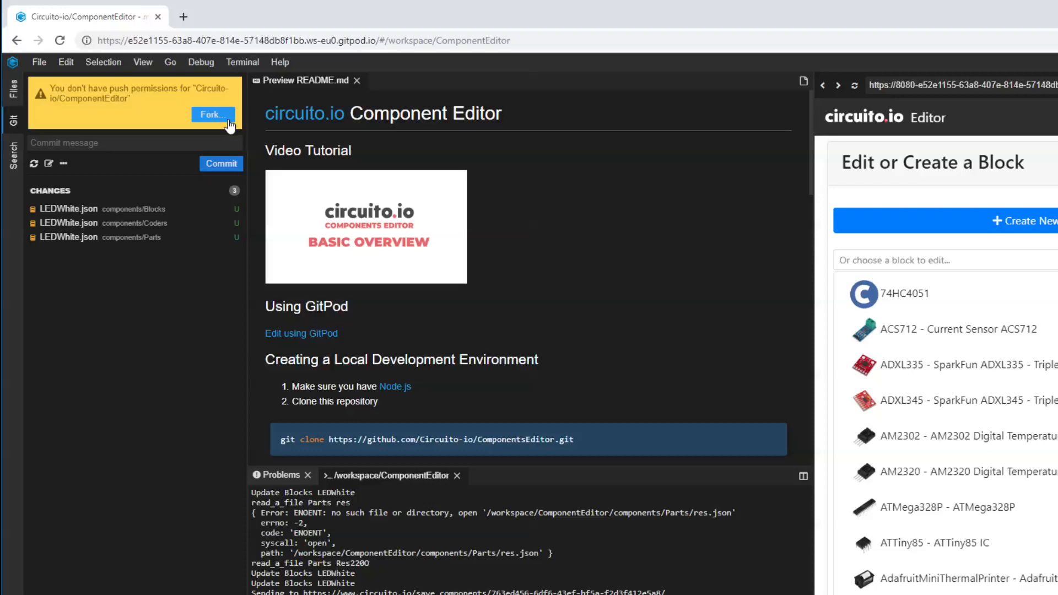
- Fork ComponentEditor to the circuitotest account via 'Fork to my account'
{"action": "left_click", "coordinate": [213, 115]}
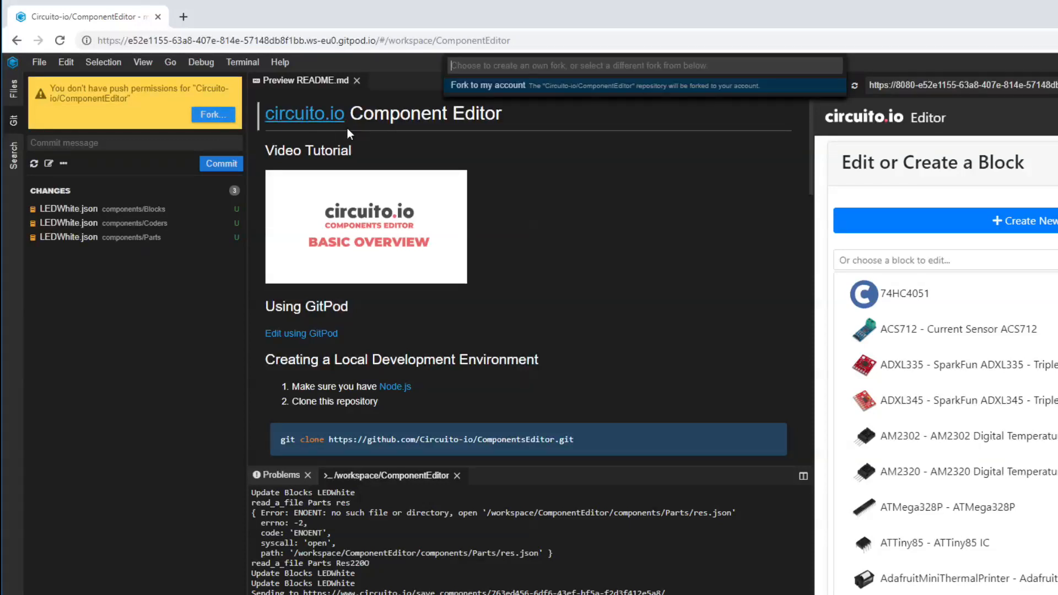
{"action": "left_click", "coordinate": [551, 87]}
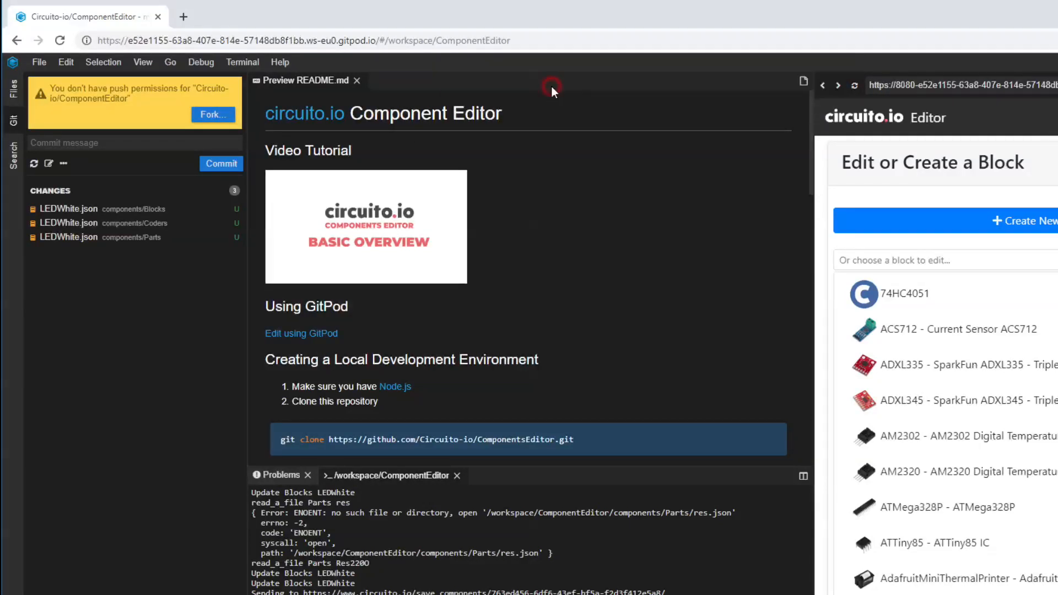
{"action": "left_click", "coordinate": [213, 115]}
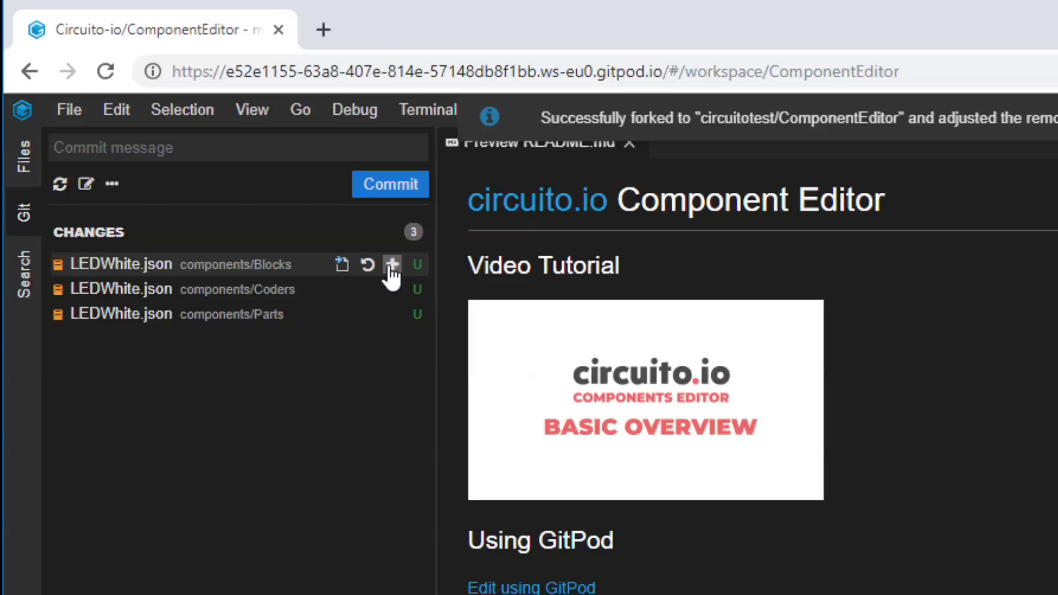
- Stage the three LEDWhite.json files, commit as 'Adding a white LED', and push
{"action": "left_click", "coordinate": [392, 264]}
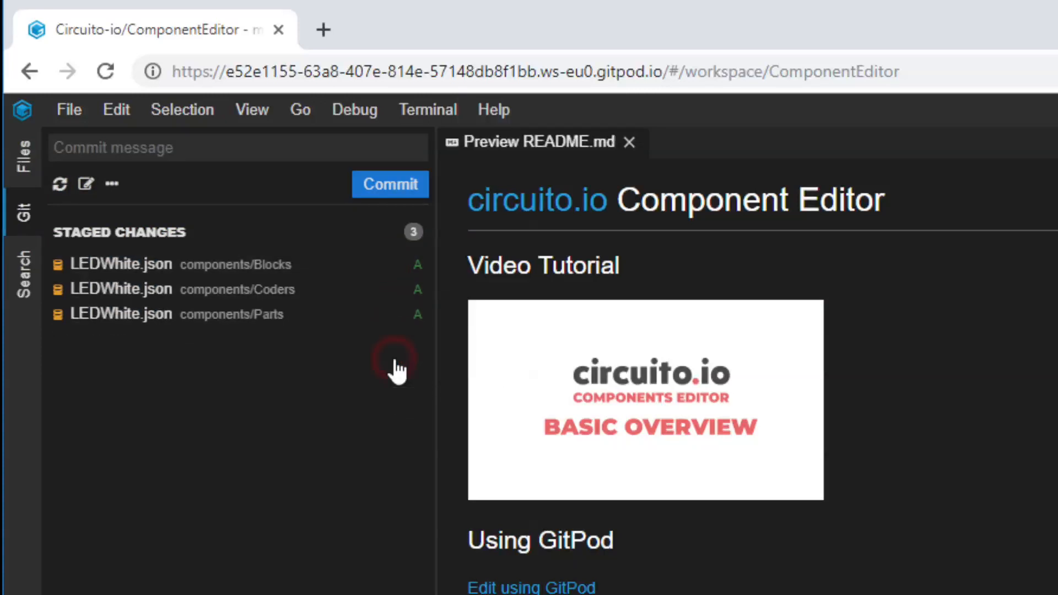
{"action": "type", "text": "Adding a white LED"}
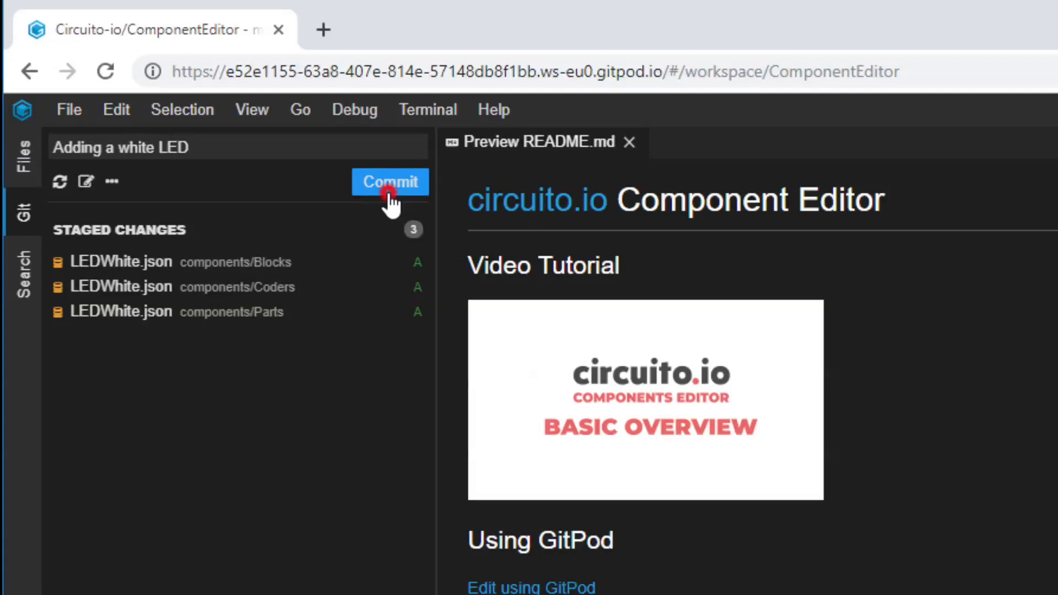
{"action": "left_click", "coordinate": [389, 182]}
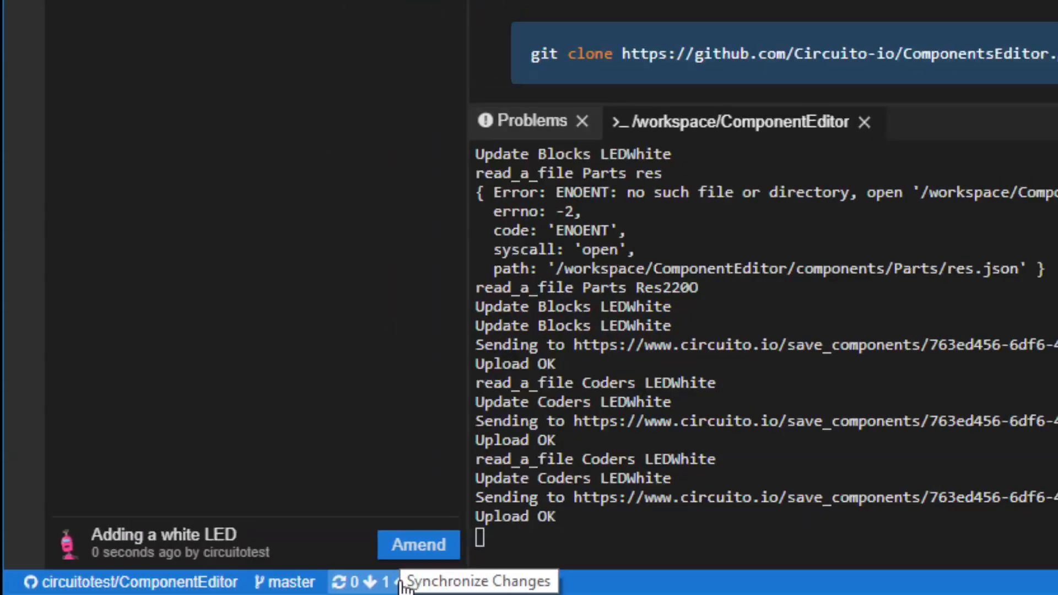
{"action": "left_click", "coordinate": [400, 582]}
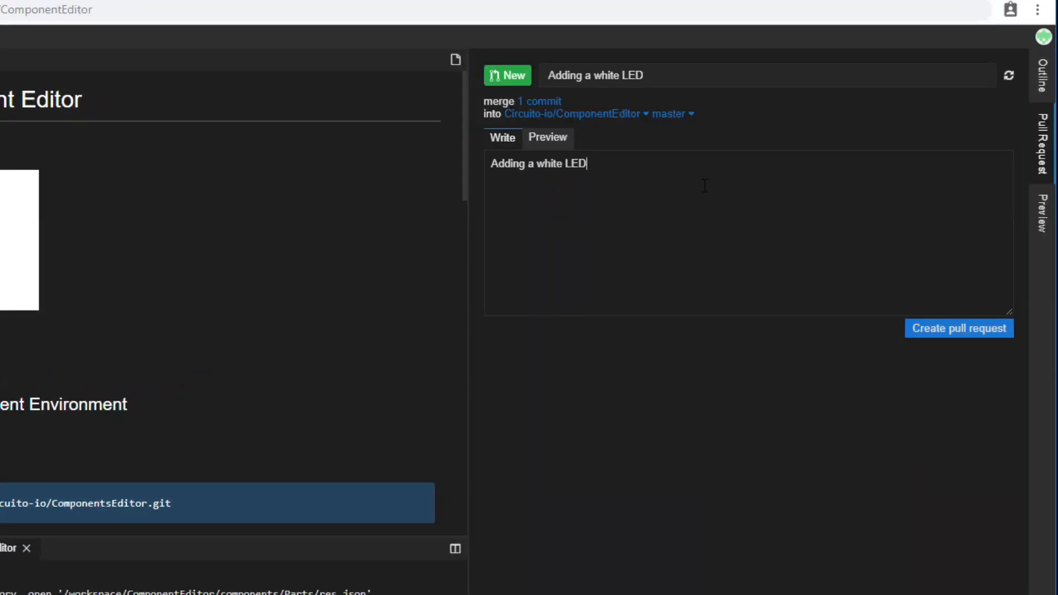
- Set the pull request base branch to staging and create the pull request
{"action": "left_click", "coordinate": [671, 114]}
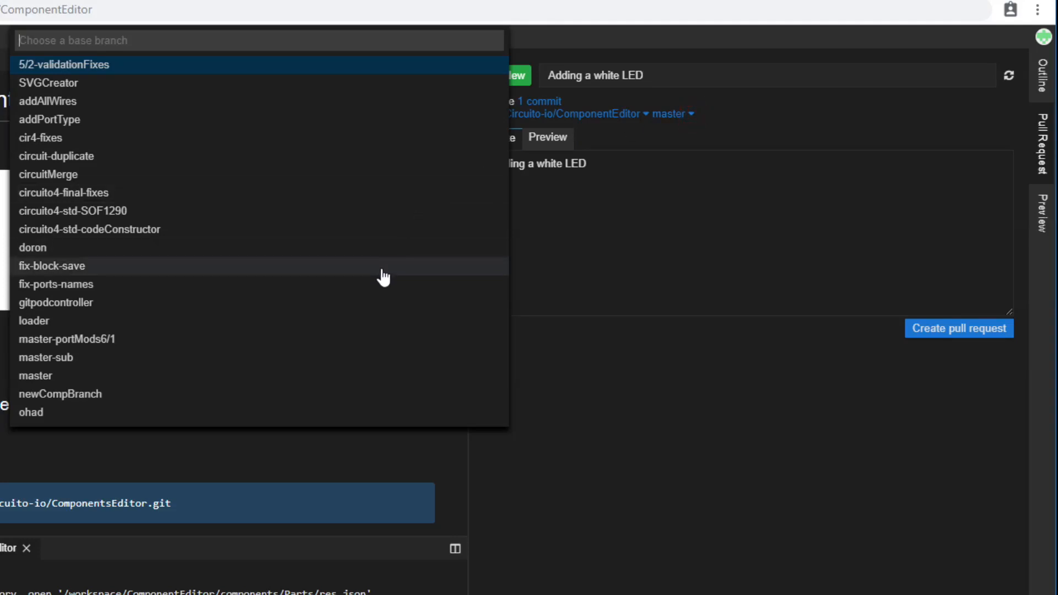
{"action": "scroll", "scroll_direction": "down", "scroll_amount": 3}
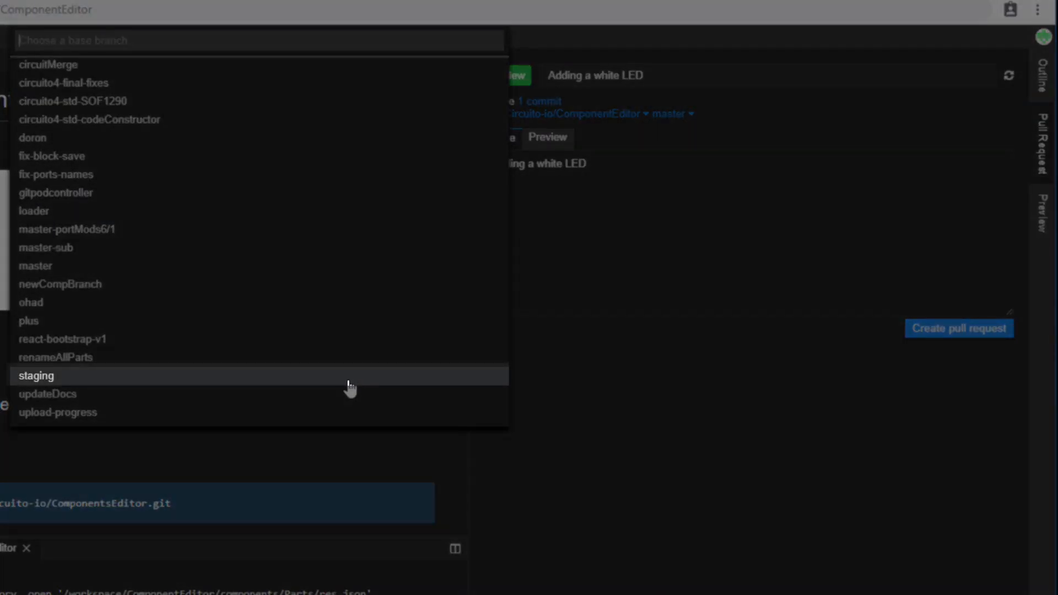
{"action": "left_click", "coordinate": [37, 376]}
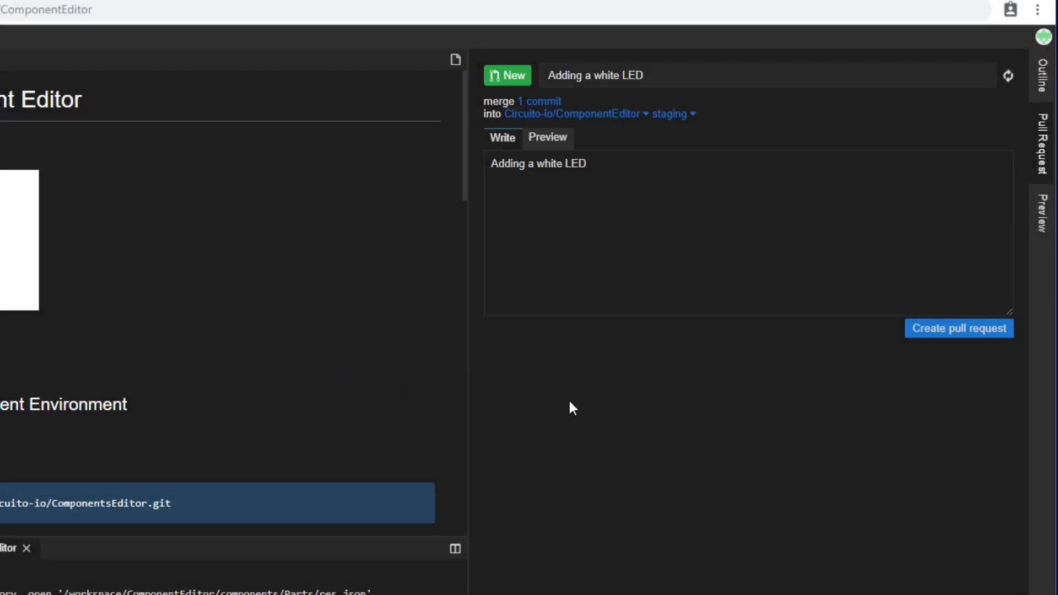
{"action": "mouse_move", "coordinate": [736, 372]}
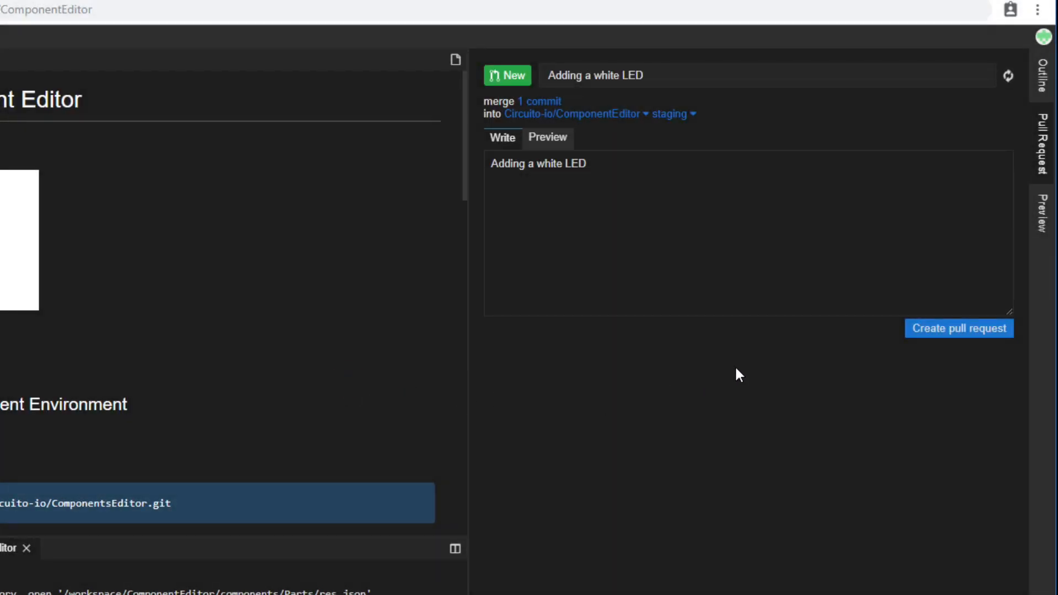
{"action": "left_click", "coordinate": [931, 338]}
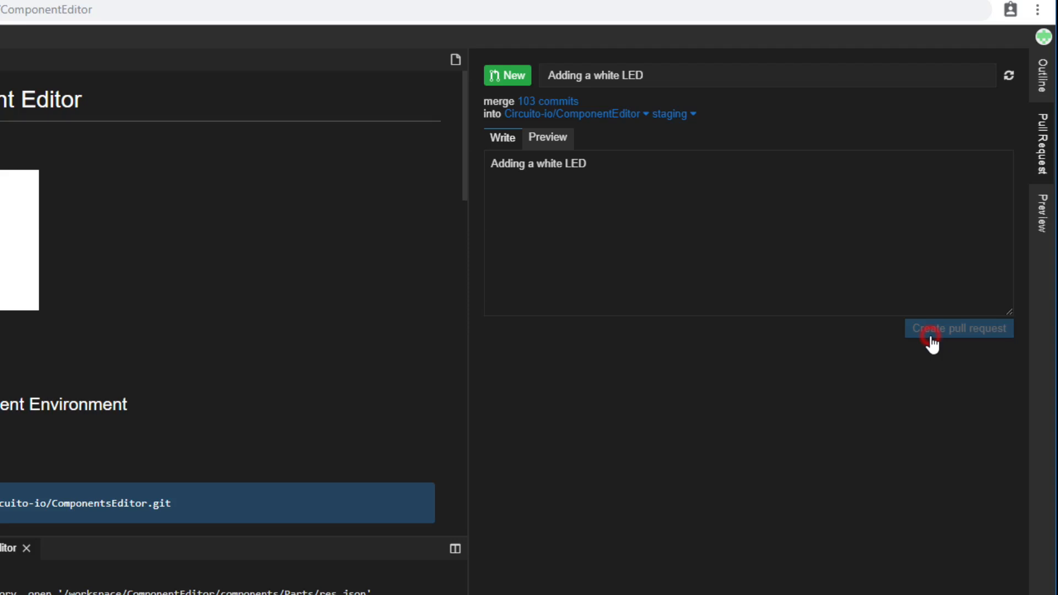
{"action": "left_click", "coordinate": [959, 328]}
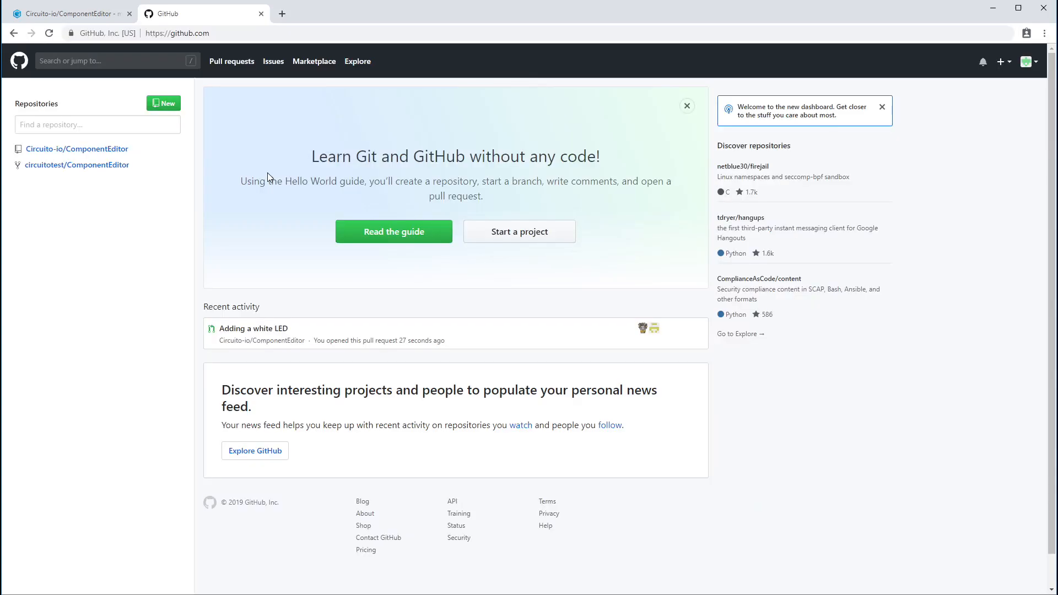
- Open GitHub's Pull requests list to view open request #11 'Adding a white LED'
{"action": "left_click", "coordinate": [232, 61]}
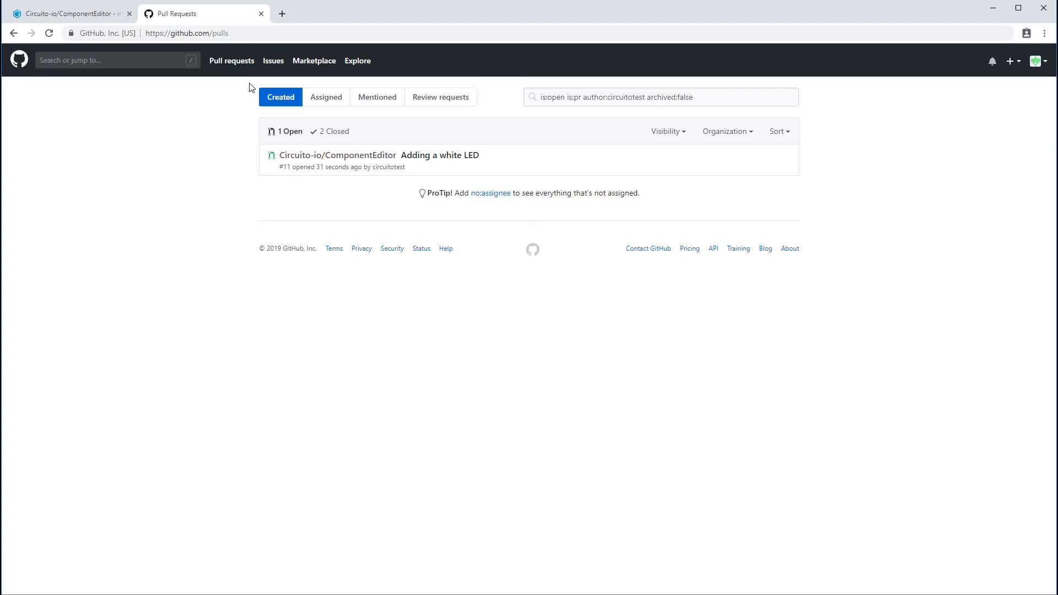
{"action": "left_click", "coordinate": [69, 14]}
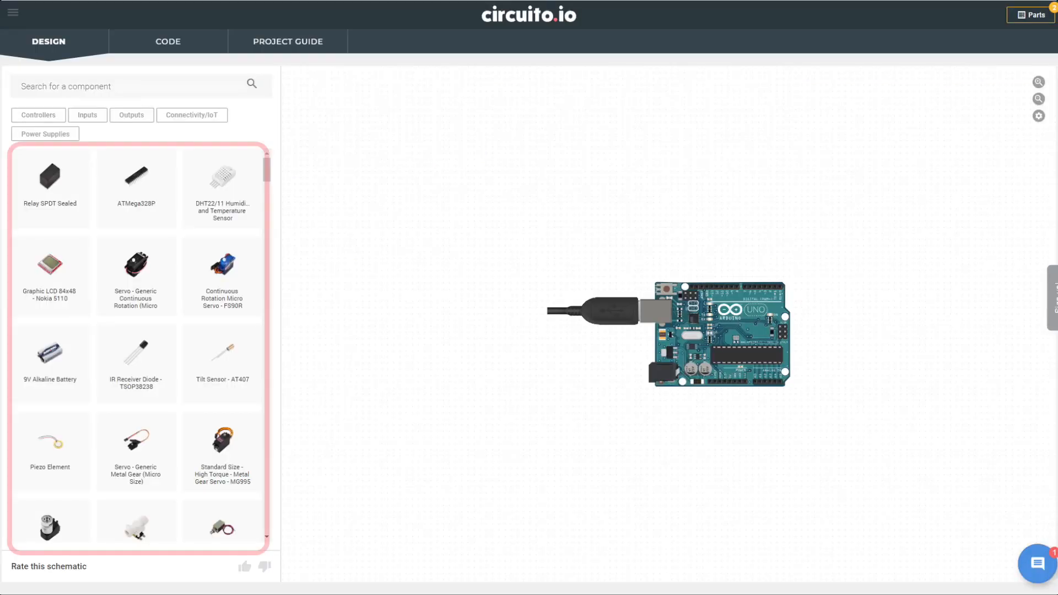